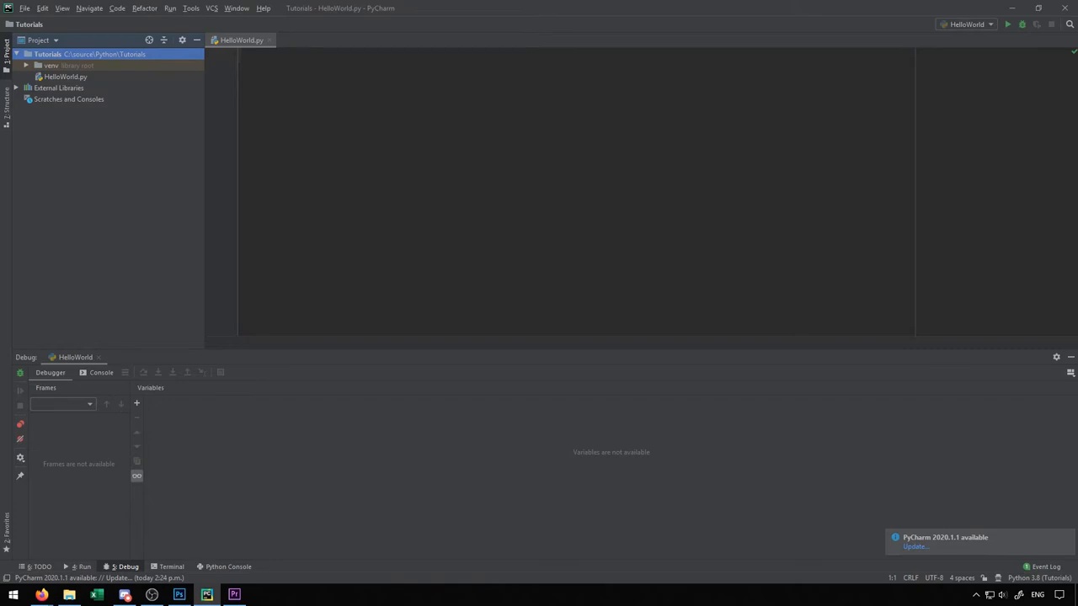
Create a new file named test.txt in the Tutorials project folder.
{"action": "right_click", "coordinate": [59, 53]}
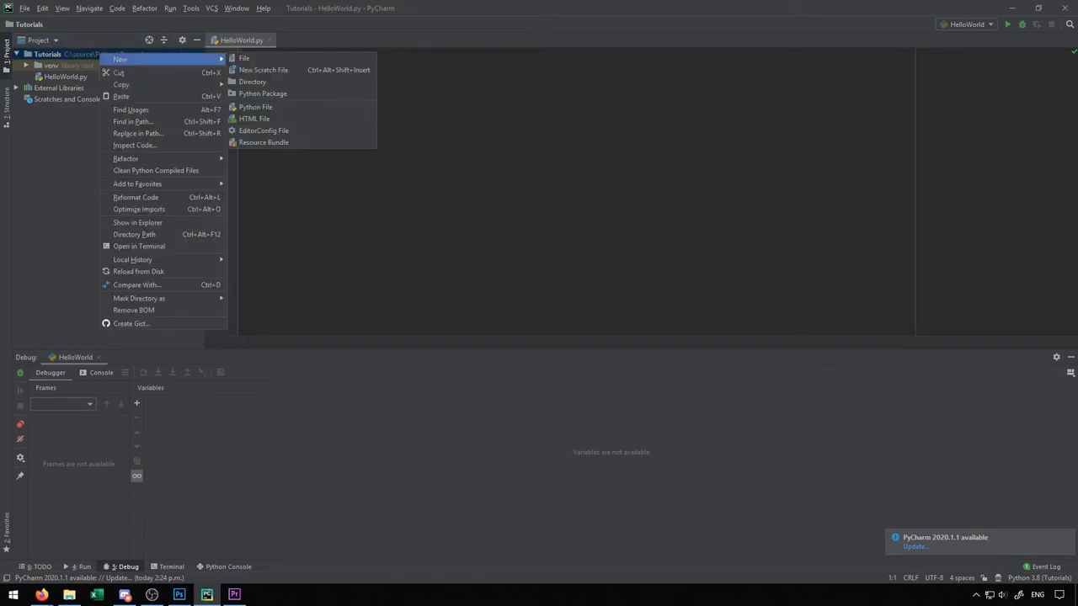
{"action": "left_click", "coordinate": [241, 57]}
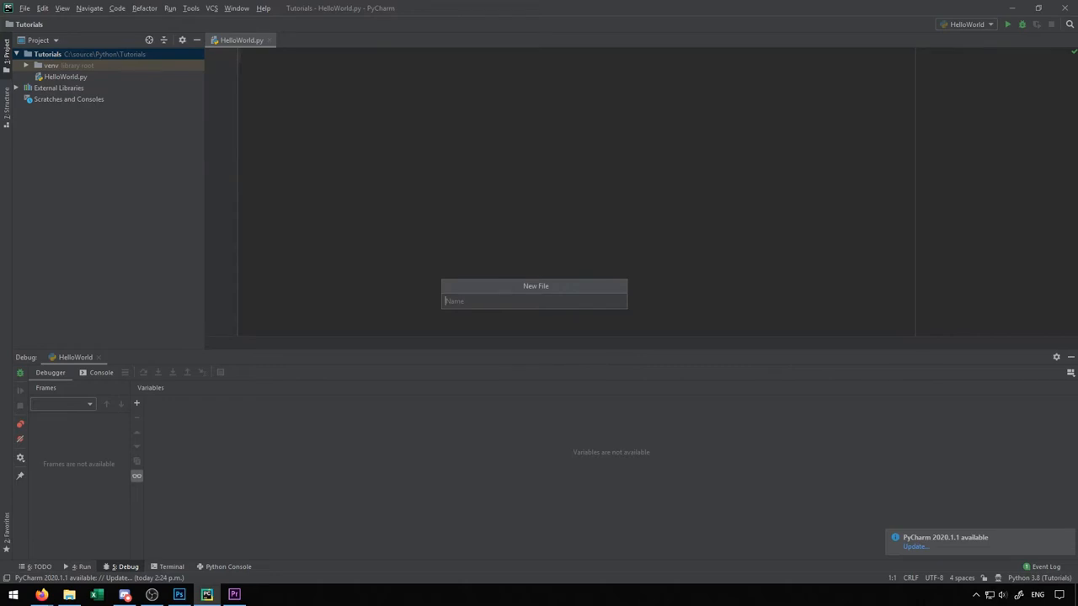
{"action": "type", "text": "test.h"}
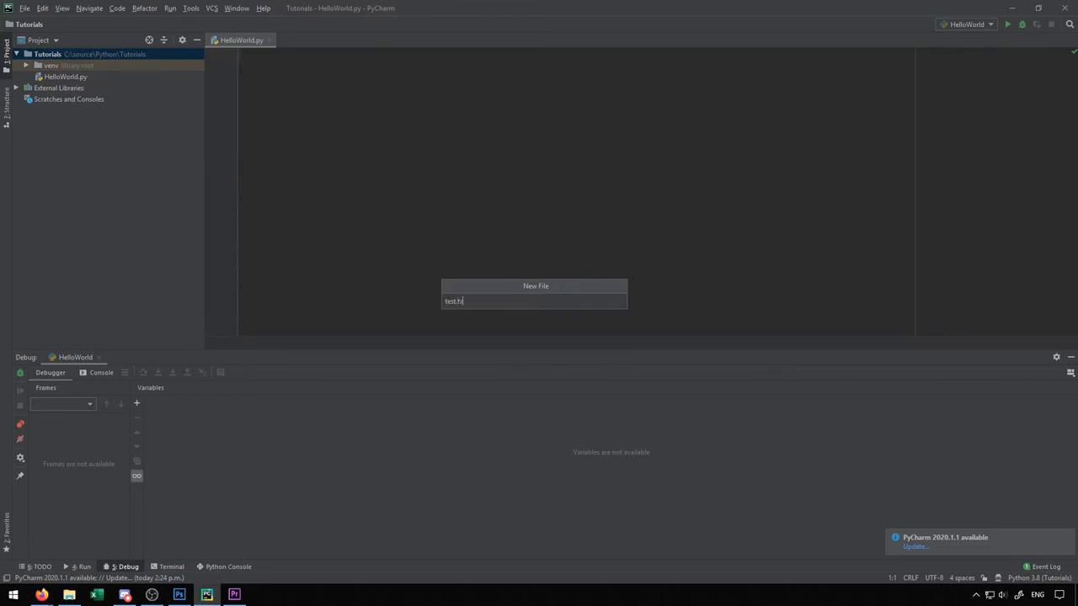
{"action": "key", "text": "Enter"}
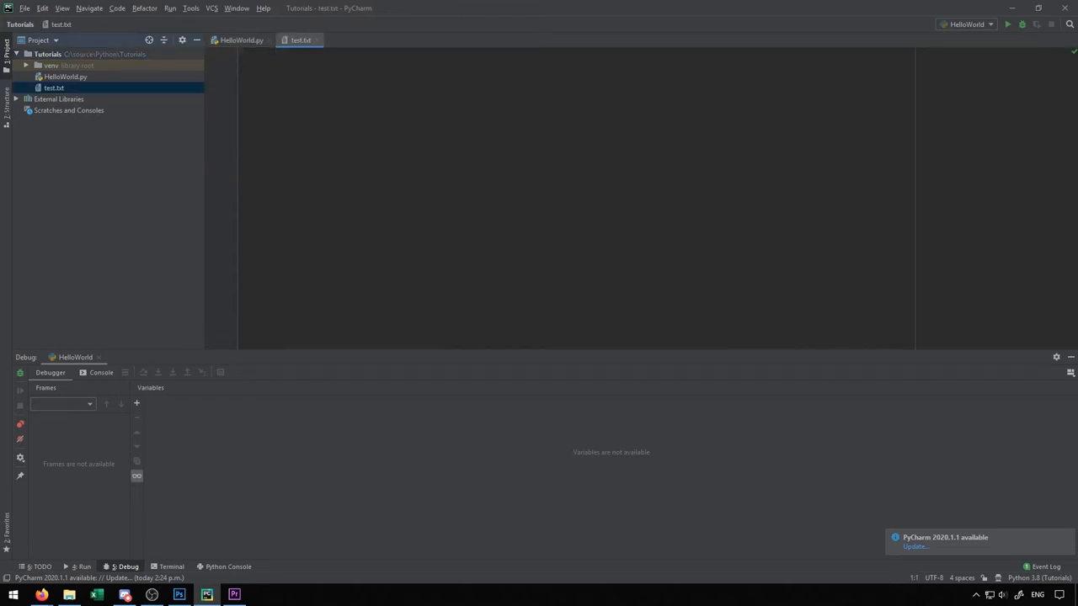
Fill test.txt with the lines 'Hello world!' and 'This is a test!', then return to HelloWorld.py.
{"action": "type", "text": "Hello world!"}
{"action": "type", "text": "This is a"}
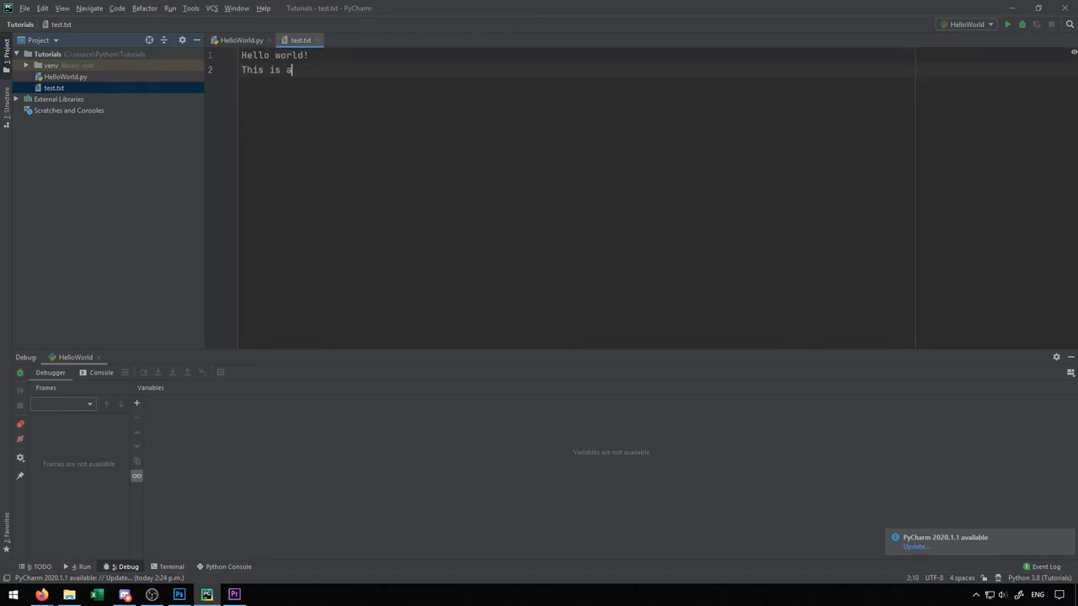
{"action": "type", "text": "test!"}
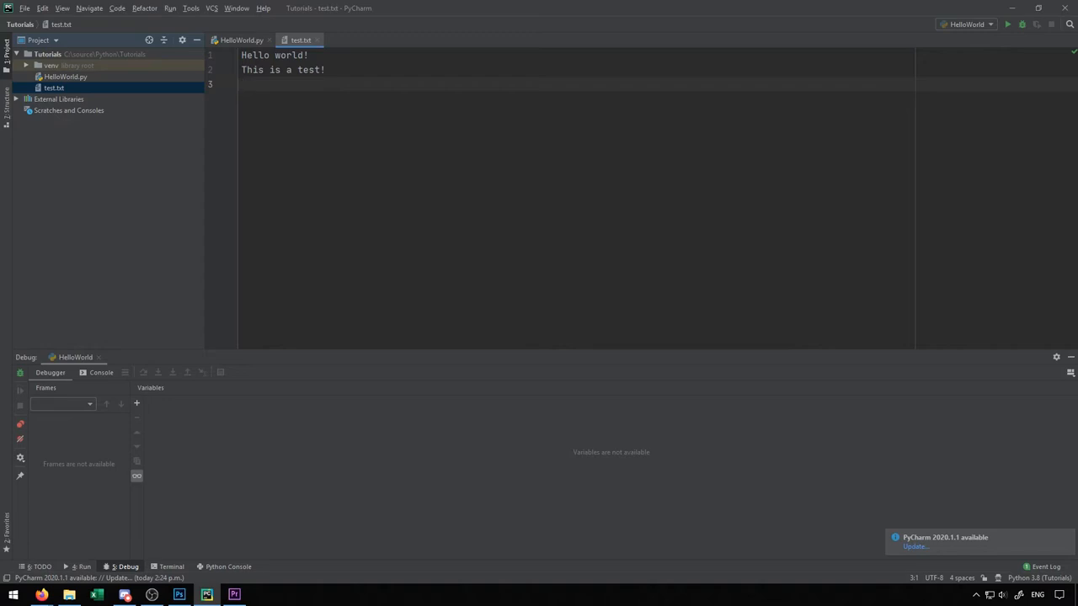
{"action": "left_click", "coordinate": [242, 40]}
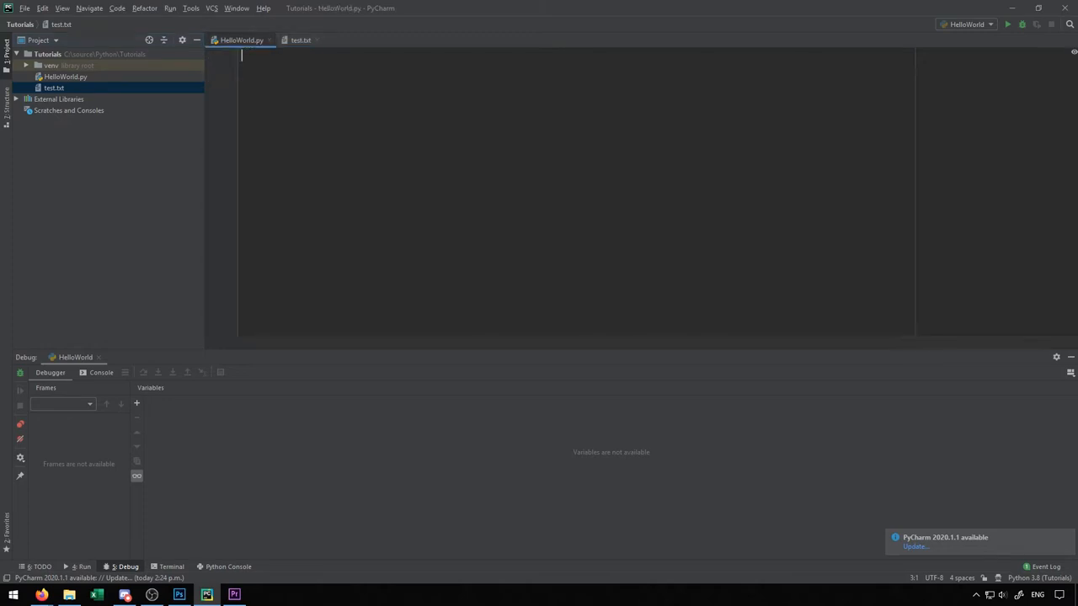
Write the first line f = open("test.txt", ...), replacing a mistaken read() call with open().
{"action": "key", "text": "Enter"}
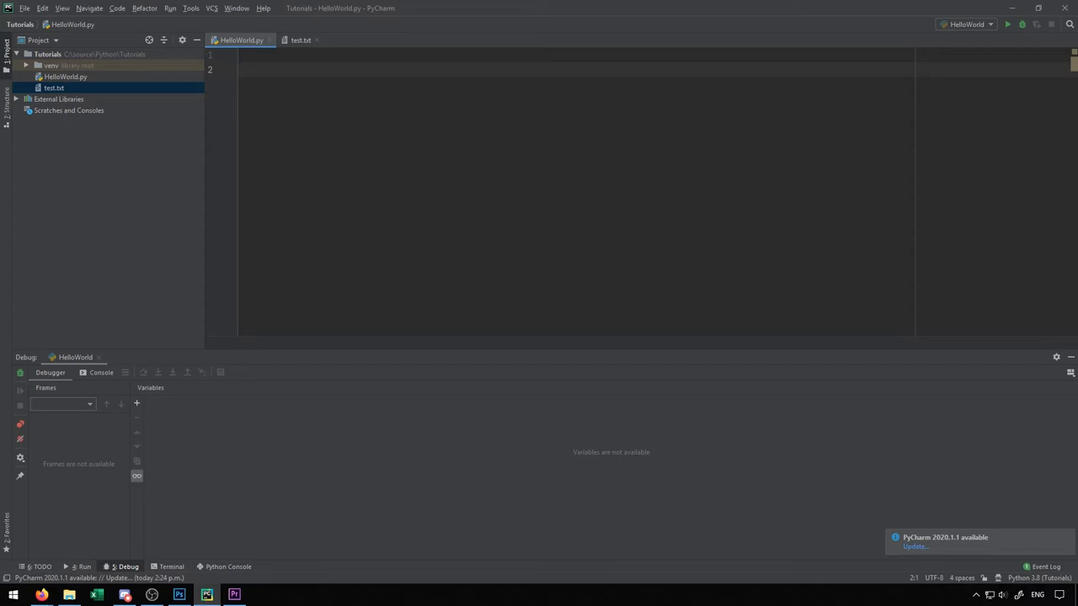
{"action": "type", "text": "f"}
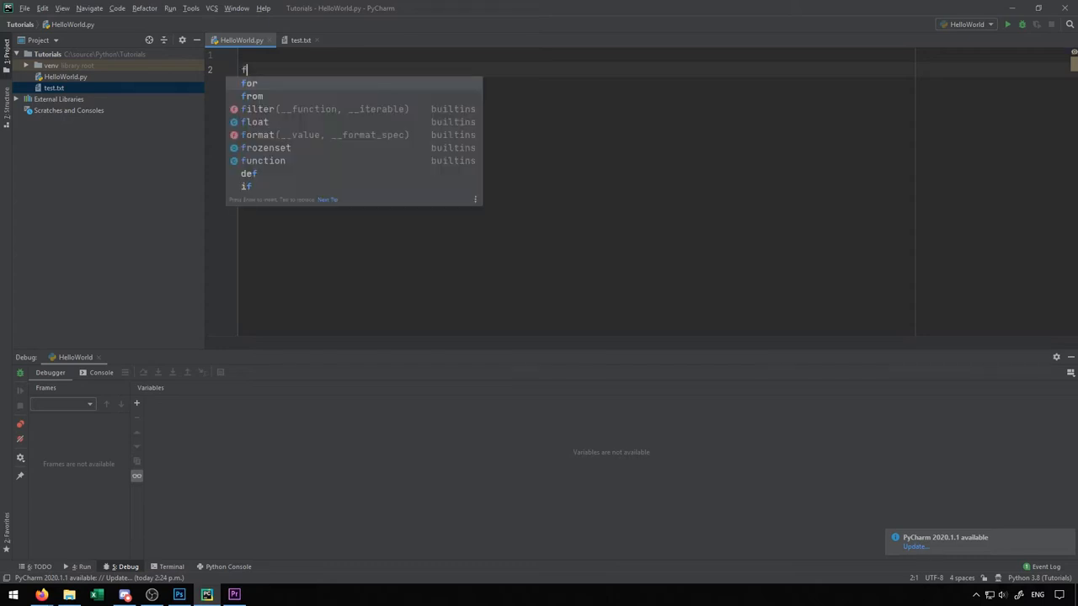
{"action": "type", "text": "="}
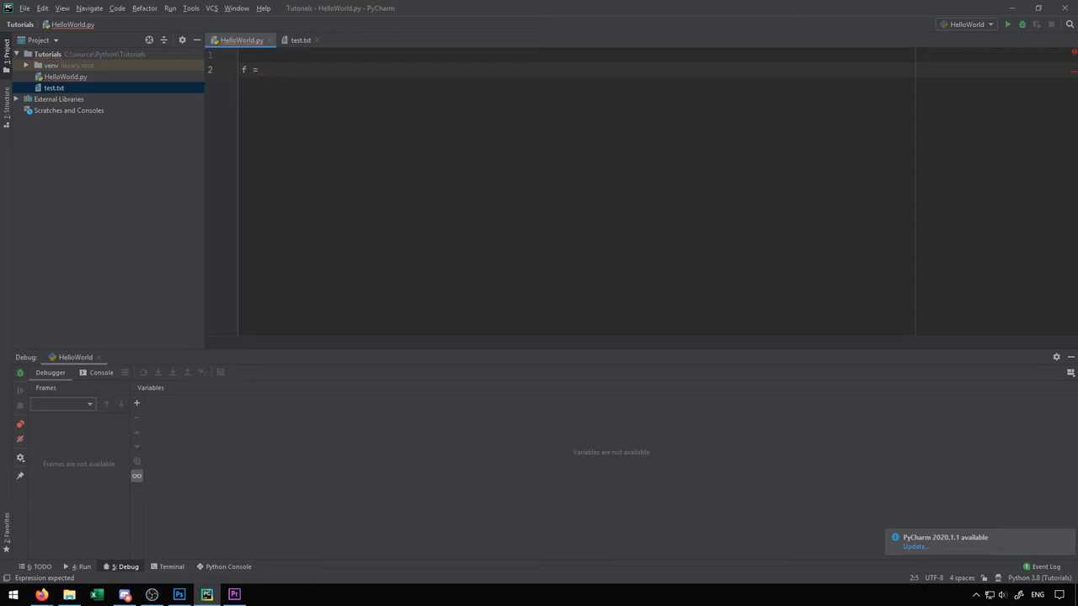
{"action": "type", "text": "read()"}
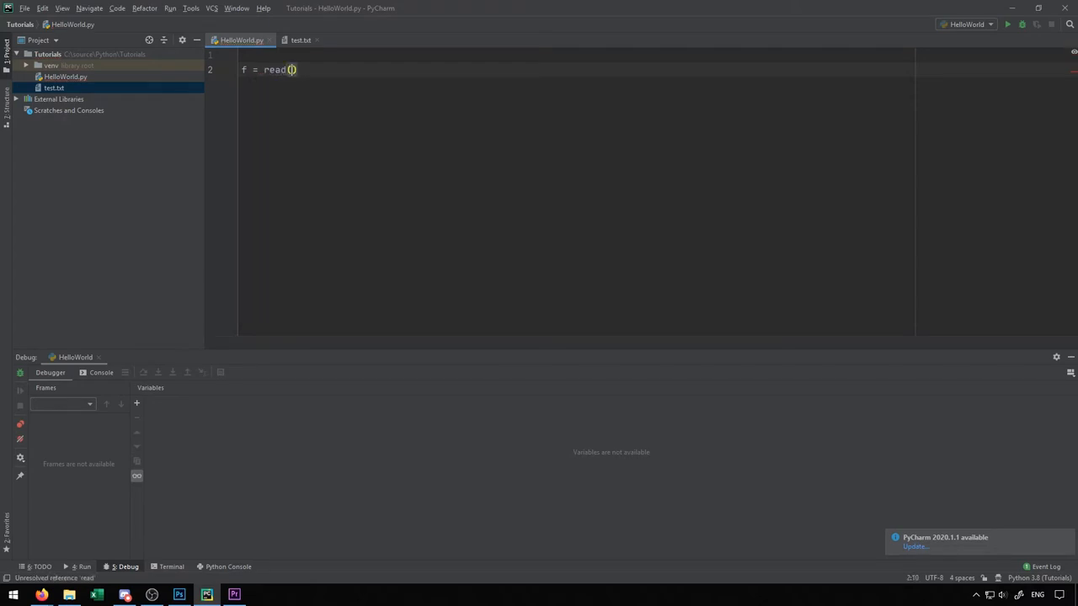
{"action": "type", "text": "\"\""}
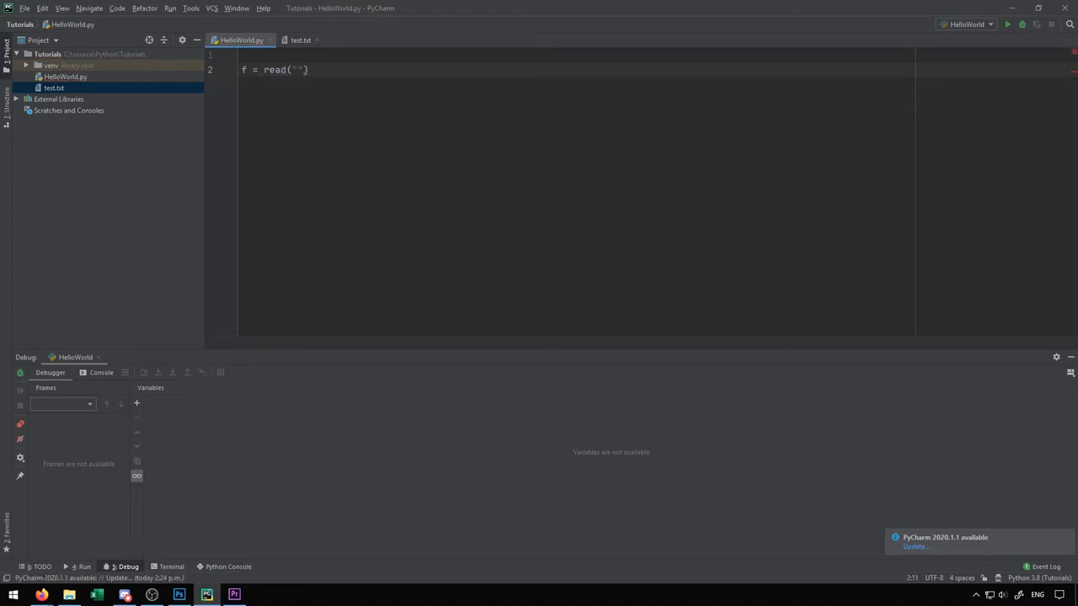
{"action": "key", "text": "BackSpace"}
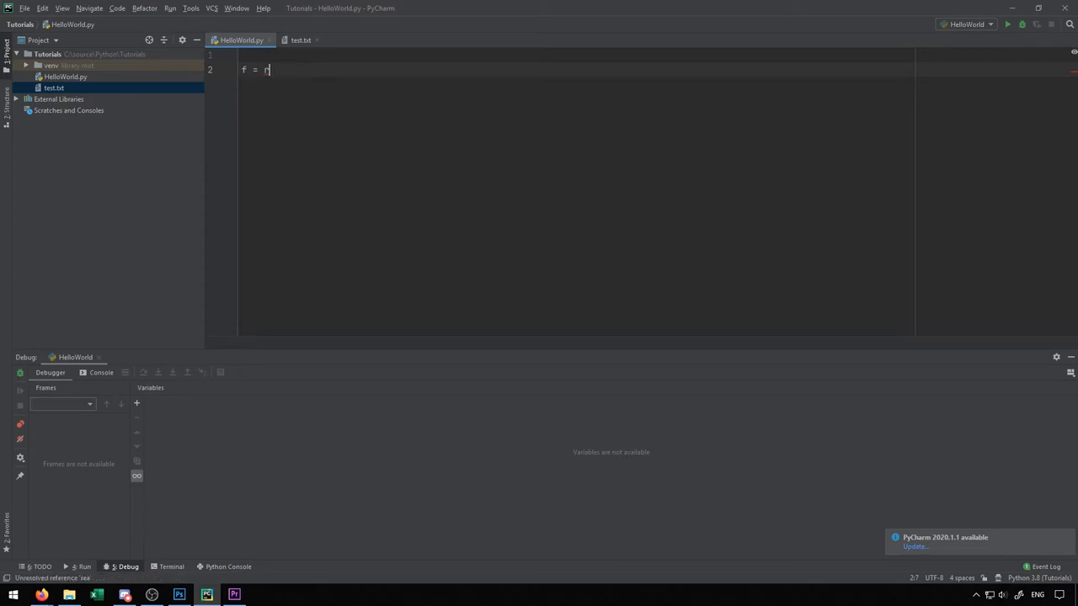
{"action": "type", "text": "open()"}
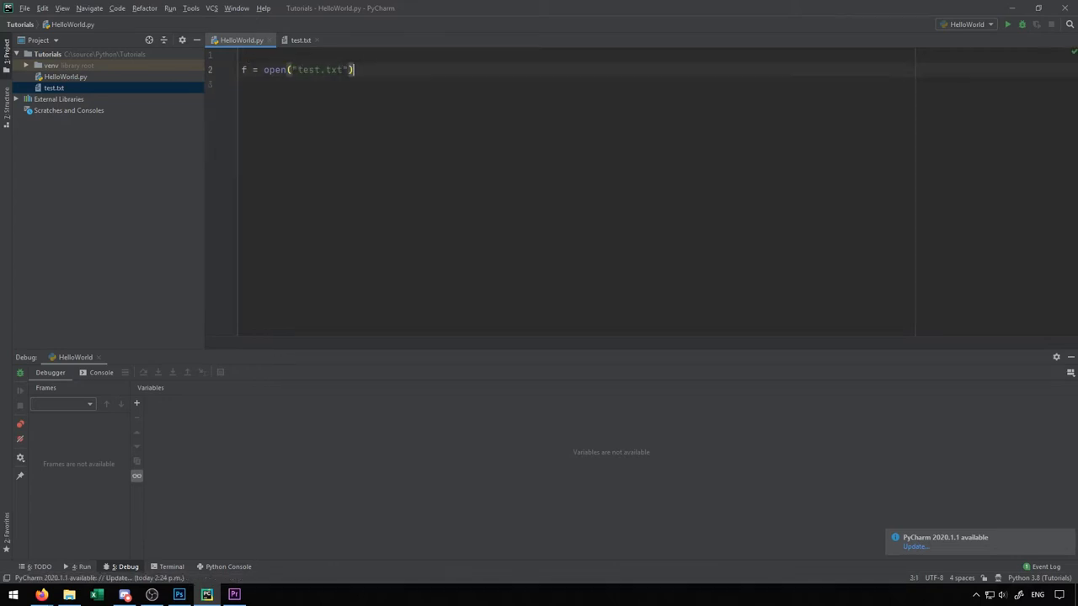
{"action": "type", "text": ","}
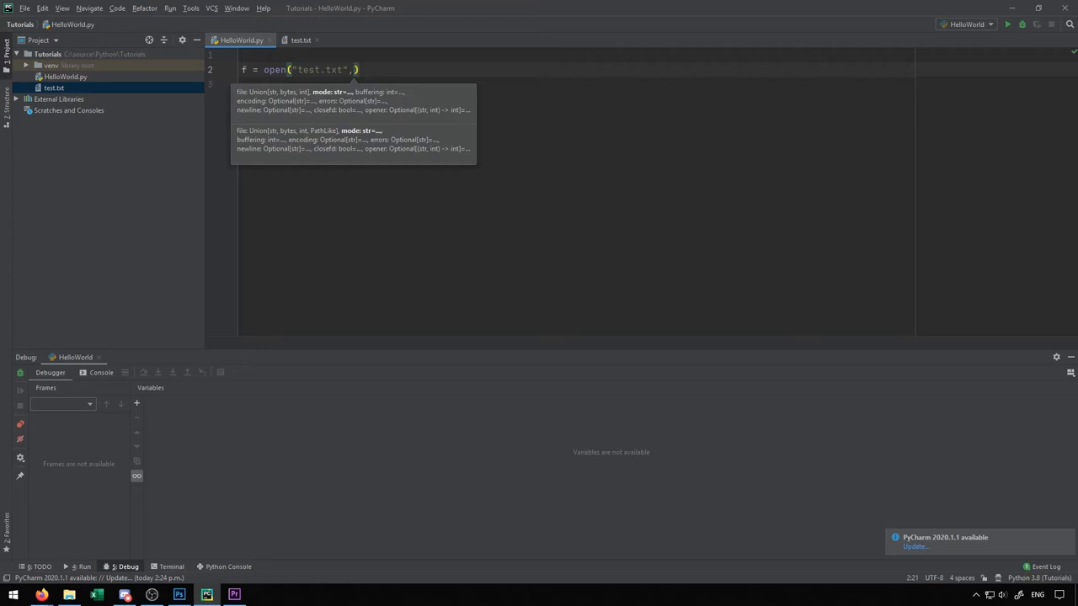
Complete the call as f = open("test.txt","r") so the file opens in read mode.
{"action": "type", "text": "\""}
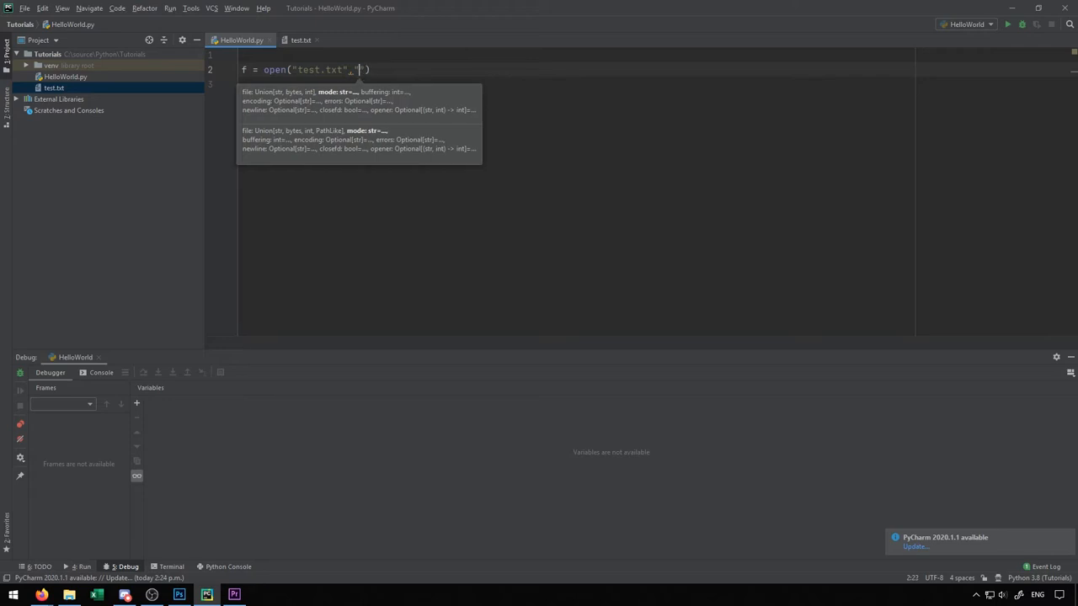
{"action": "type", "text": "a"}
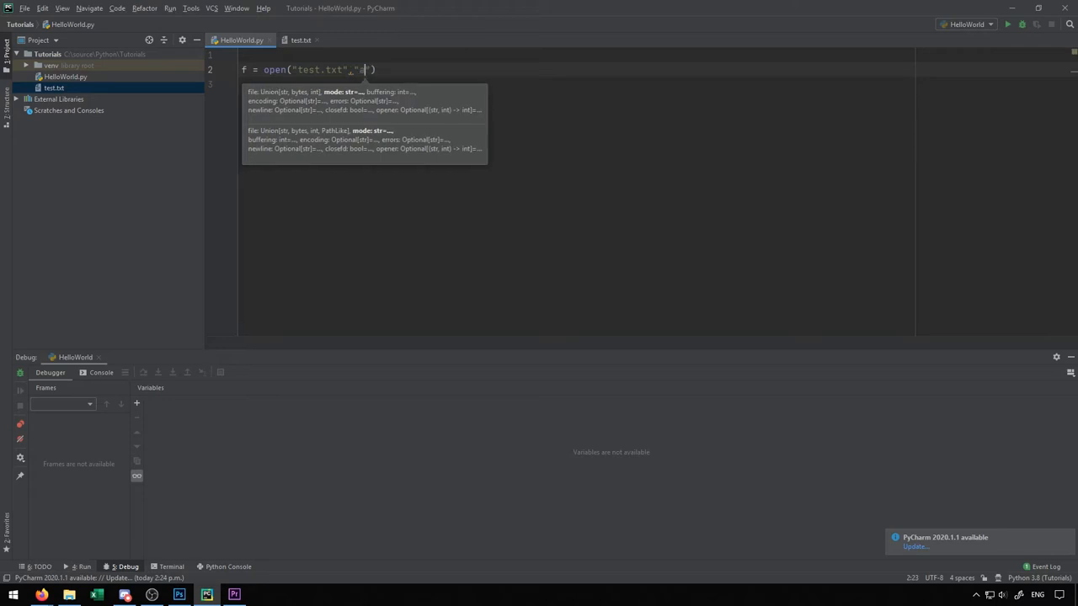
{"action": "type", "text": "r"}
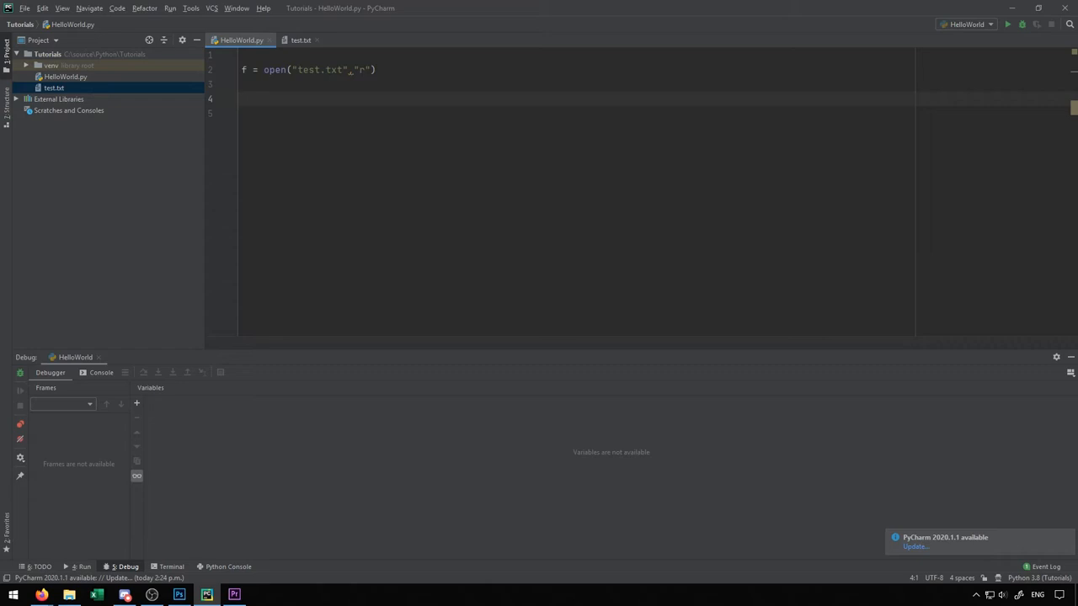
Add print(f.read()) and run the script, outputting 'Hello world!' and 'This is a test!'.
{"action": "type", "text": "print"}
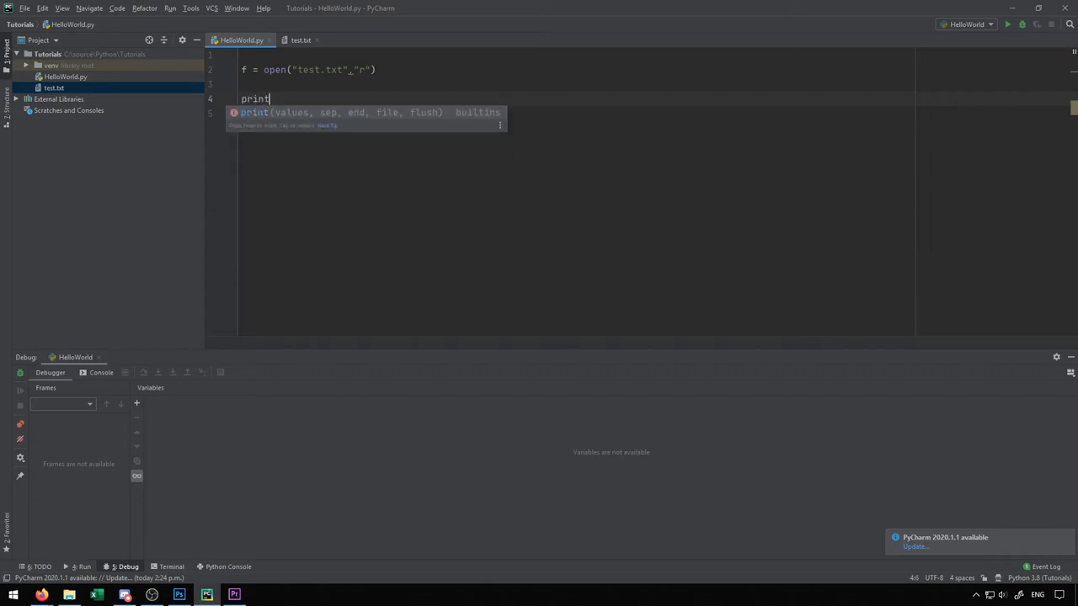
{"action": "type", "text": "(f.read()"}
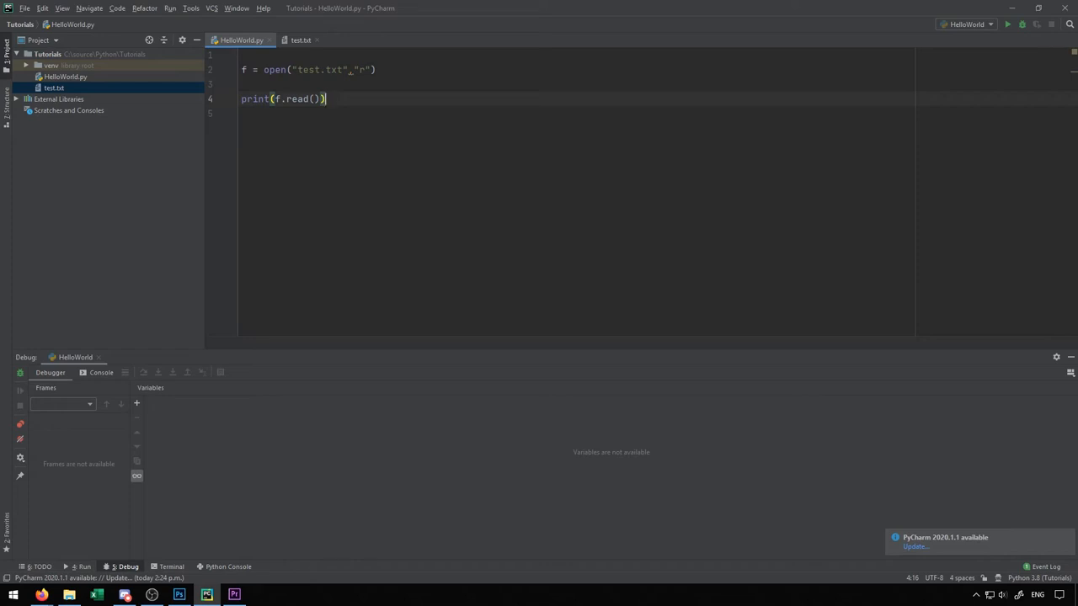
{"action": "left_click", "coordinate": [1007, 24]}
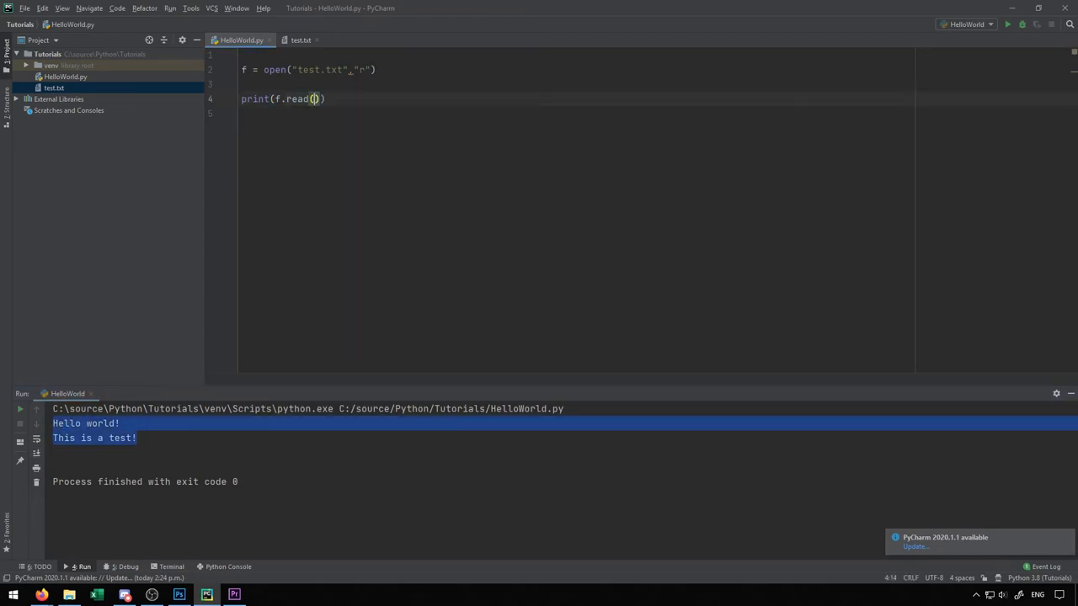
Change the print to f.readlines() and run, outputting ['Hello world!\n', 'This is a test!\n'].
{"action": "key", "text": "BackSpace"}
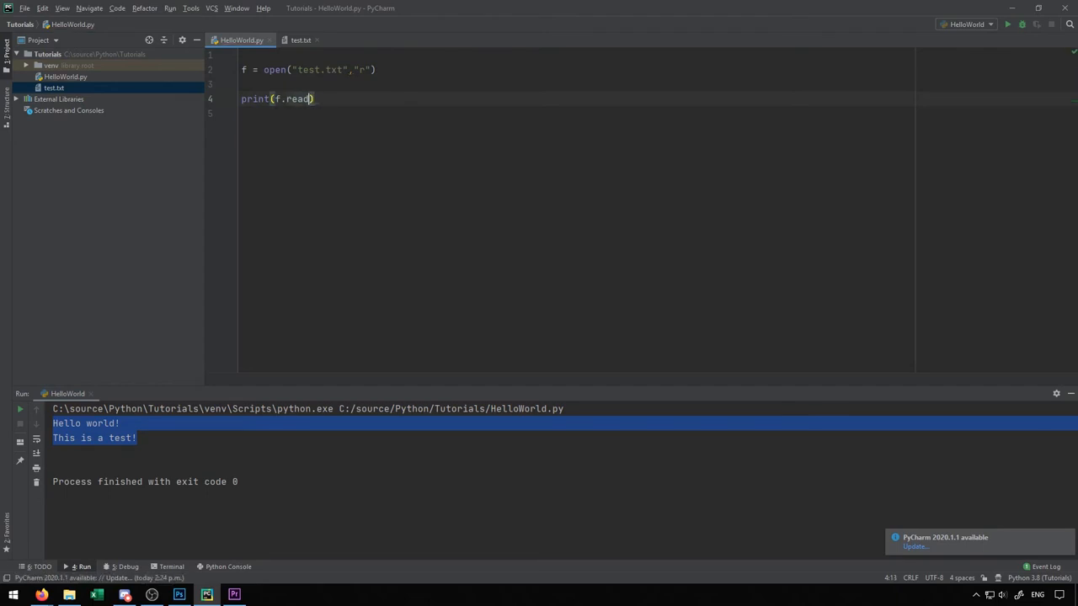
{"action": "type", "text": "("}
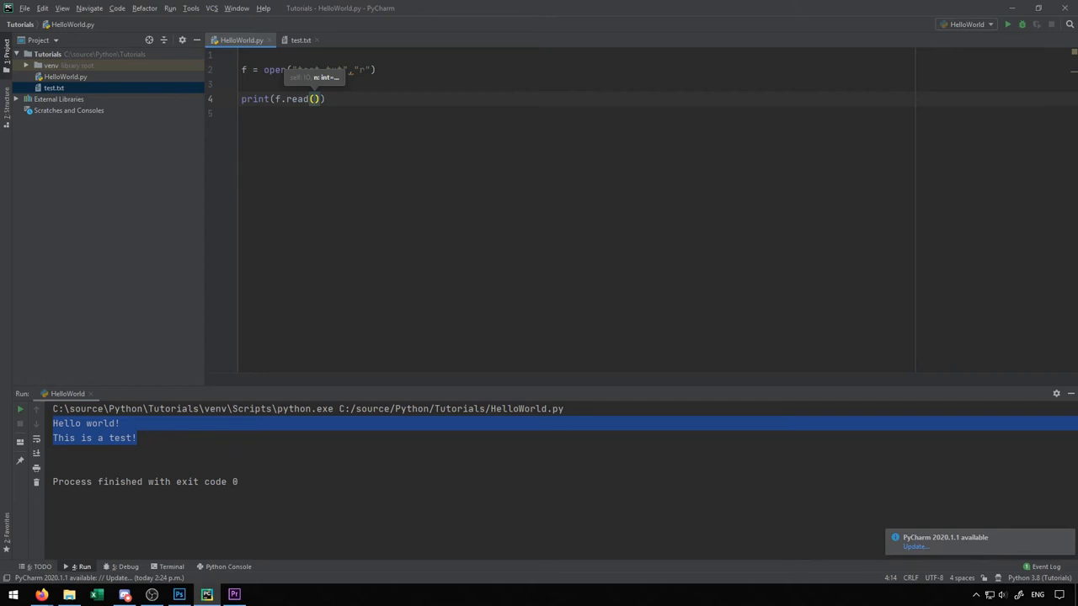
{"action": "type", "text": "readline"}
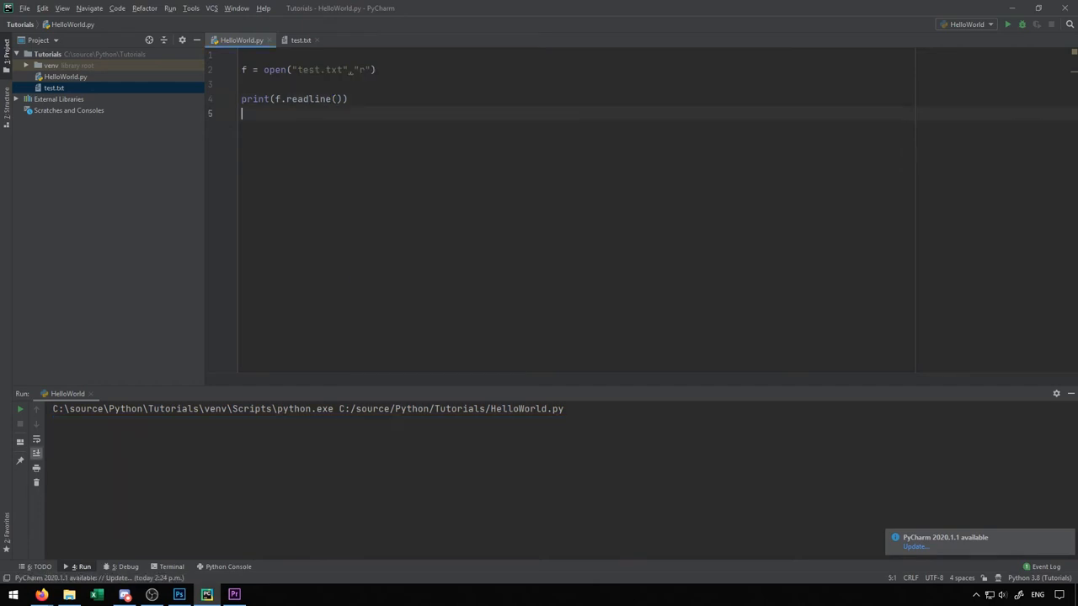
{"action": "left_click", "coordinate": [1007, 25]}
{"action": "type", "text": "s"}
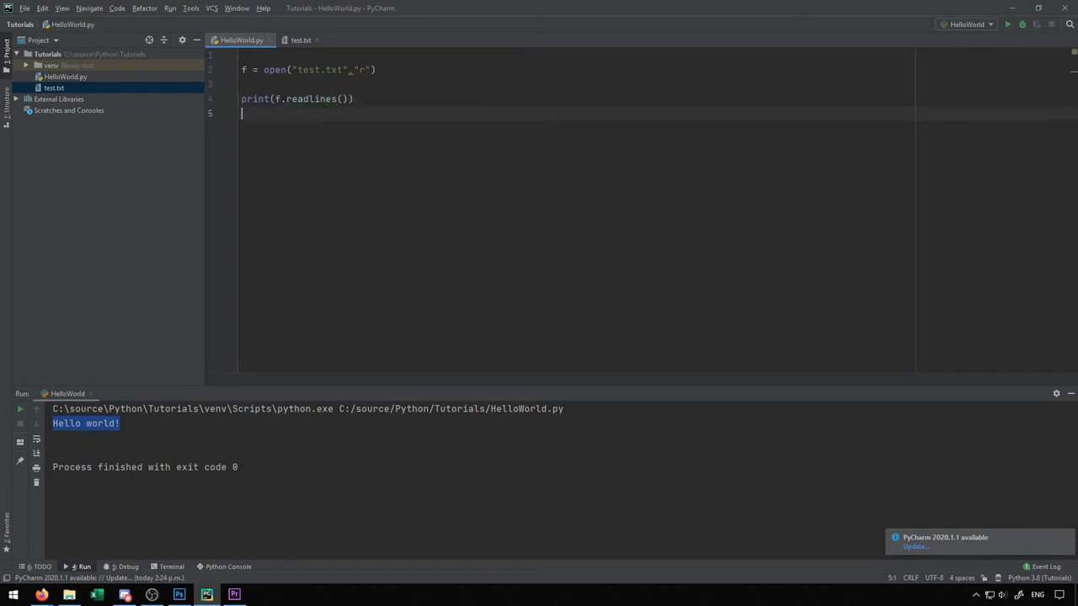
{"action": "left_click", "coordinate": [1006, 24]}
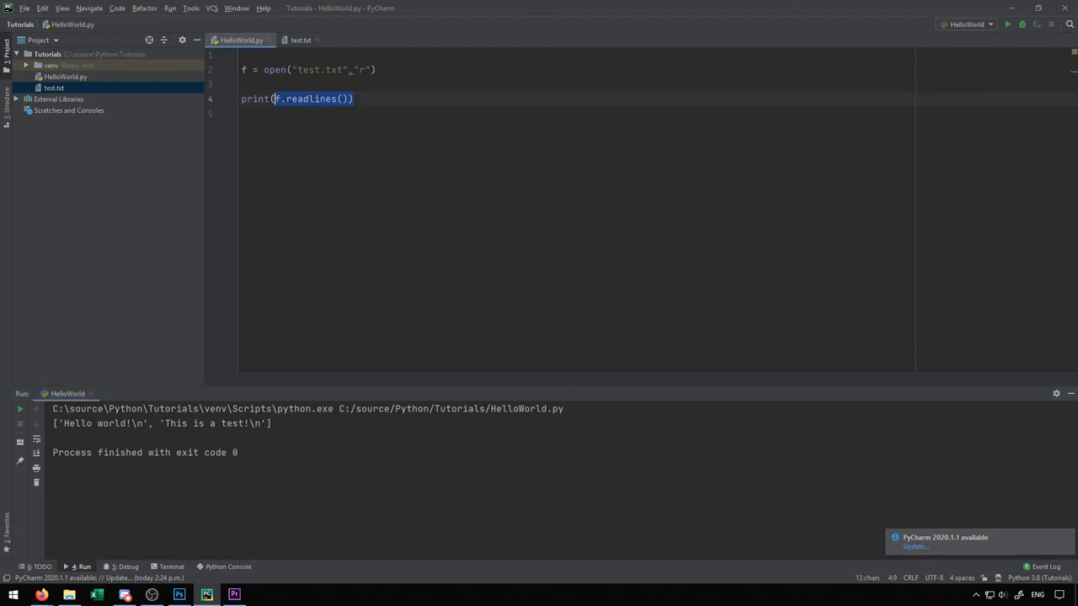
Replace the print with 'for lines in f: print(lines)' and run HelloWorld to print each line separately.
{"action": "type", "text": "while"}
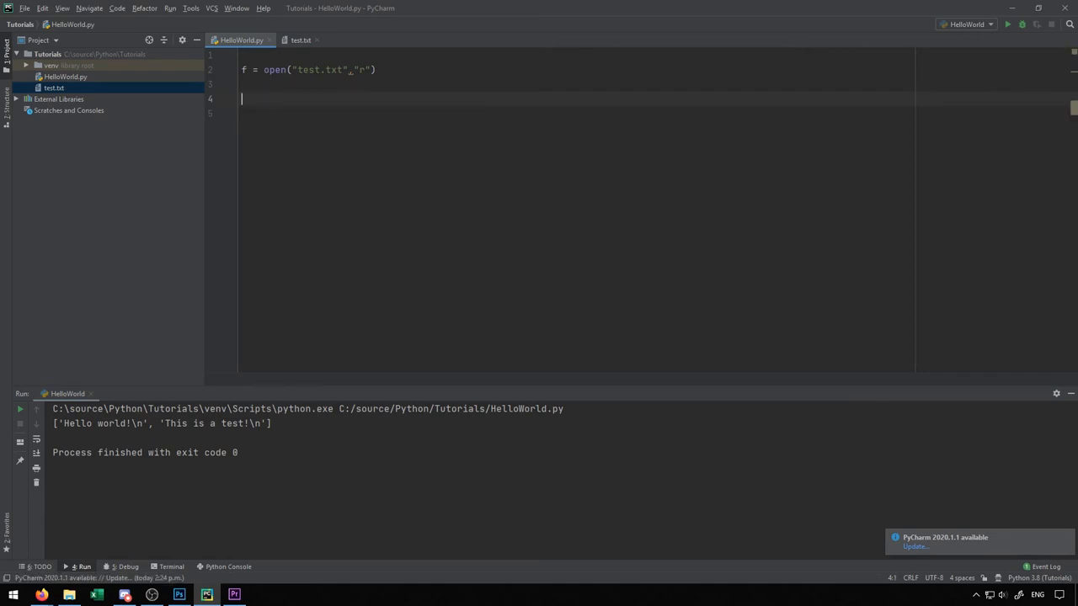
{"action": "type", "text": "for lines in f:"}
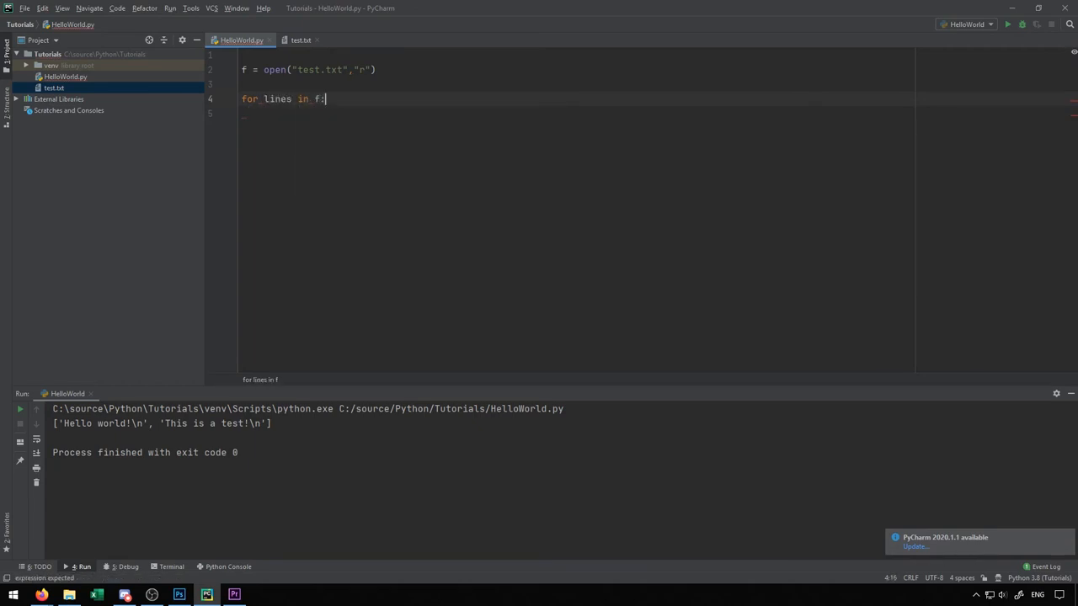
{"action": "type", "text": "print"}
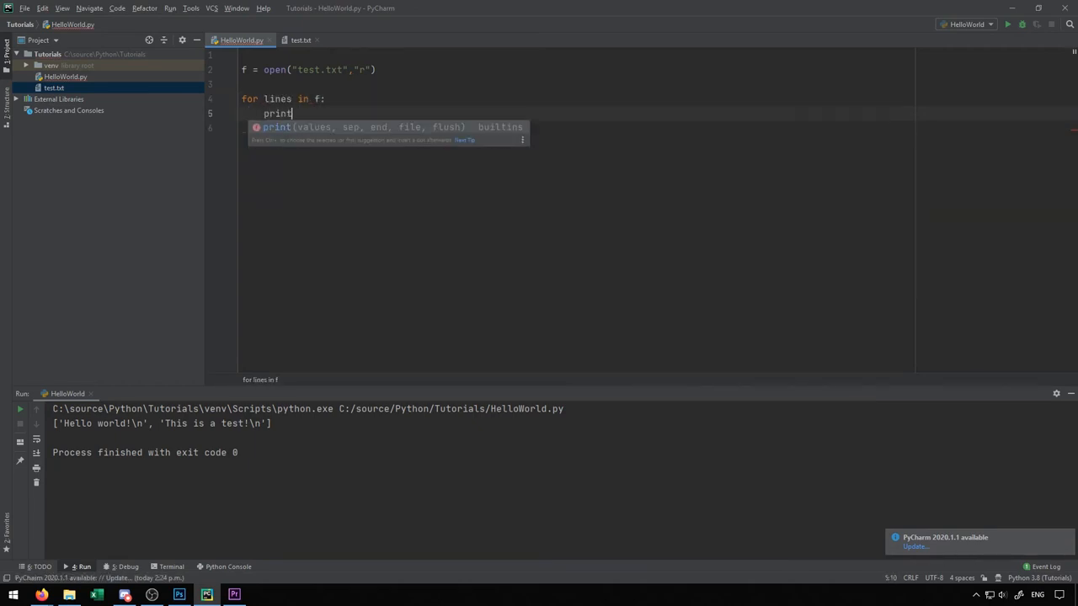
{"action": "type", "text": "(lines)"}
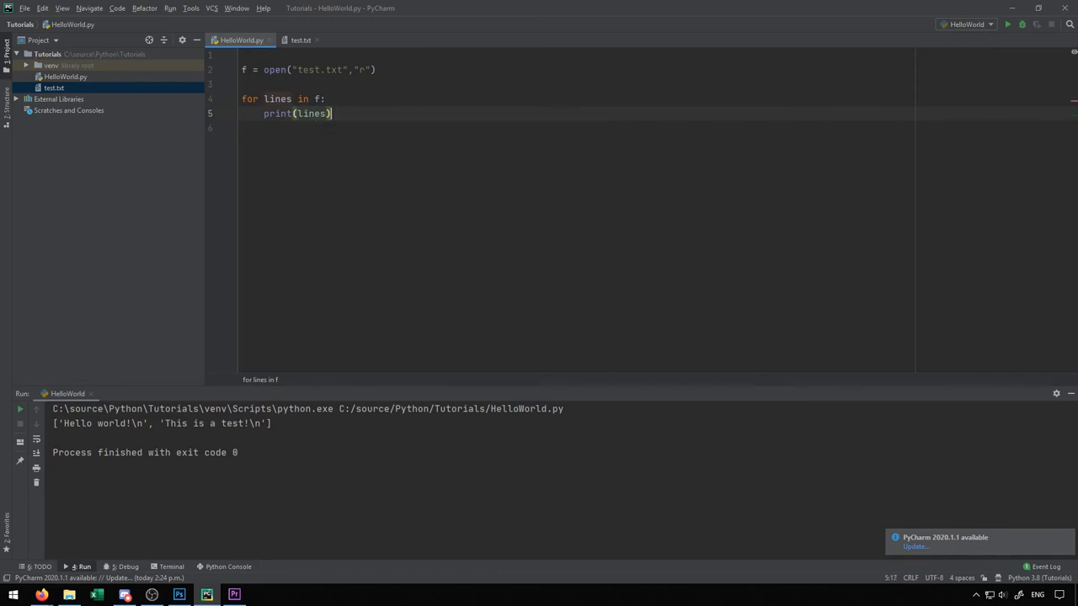
{"action": "right_click", "coordinate": [303, 97]}
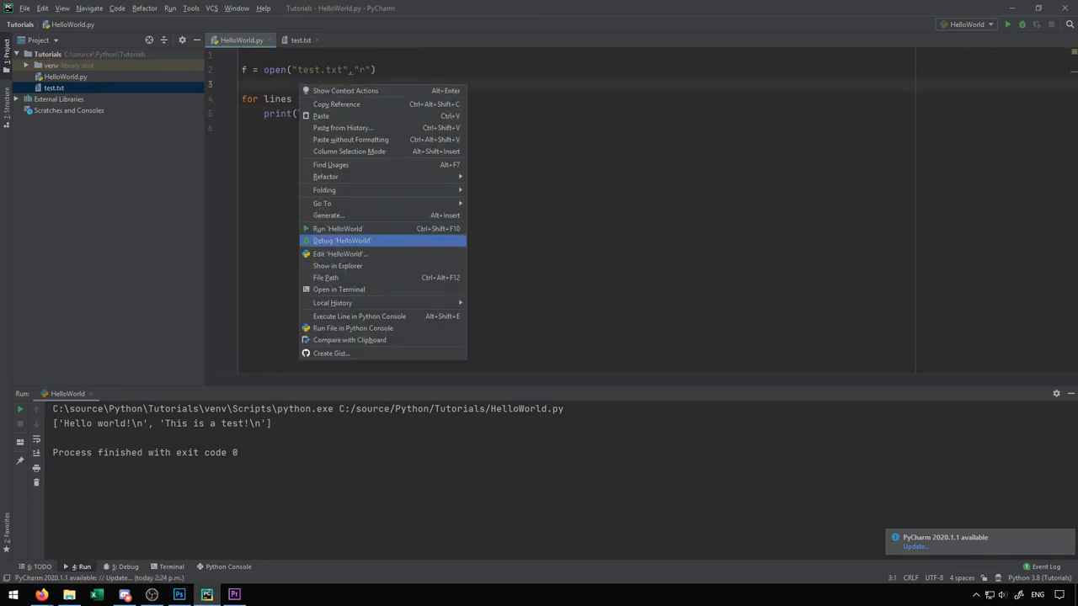
{"action": "left_click", "coordinate": [337, 229]}
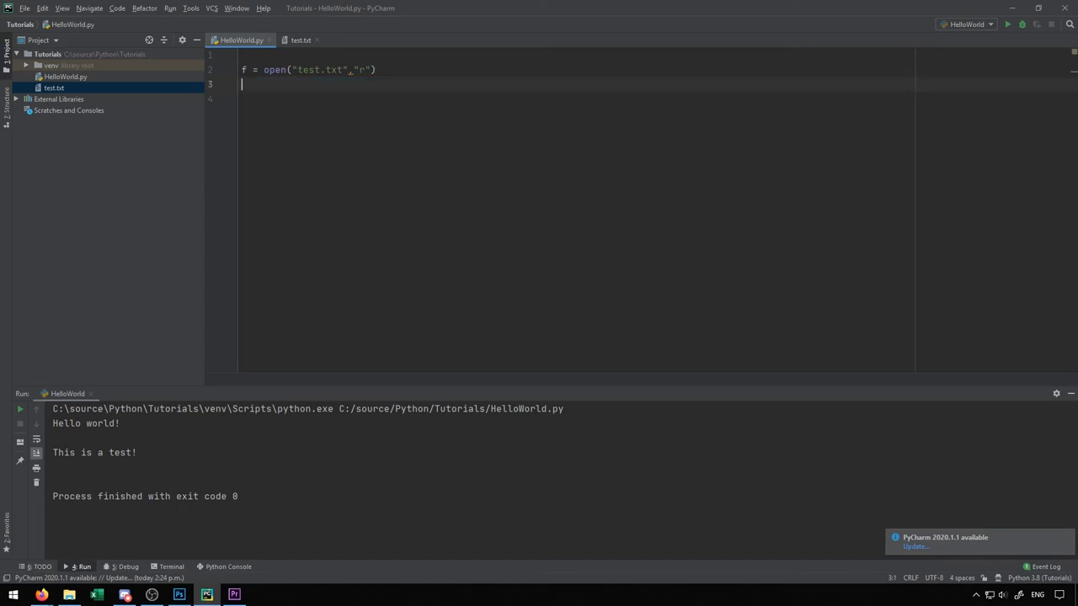
Remove the loop, set the open mode to "w" and add f.write("Here is a test").
{"action": "left_click", "coordinate": [350, 71]}
{"action": "type", "text": "w"}
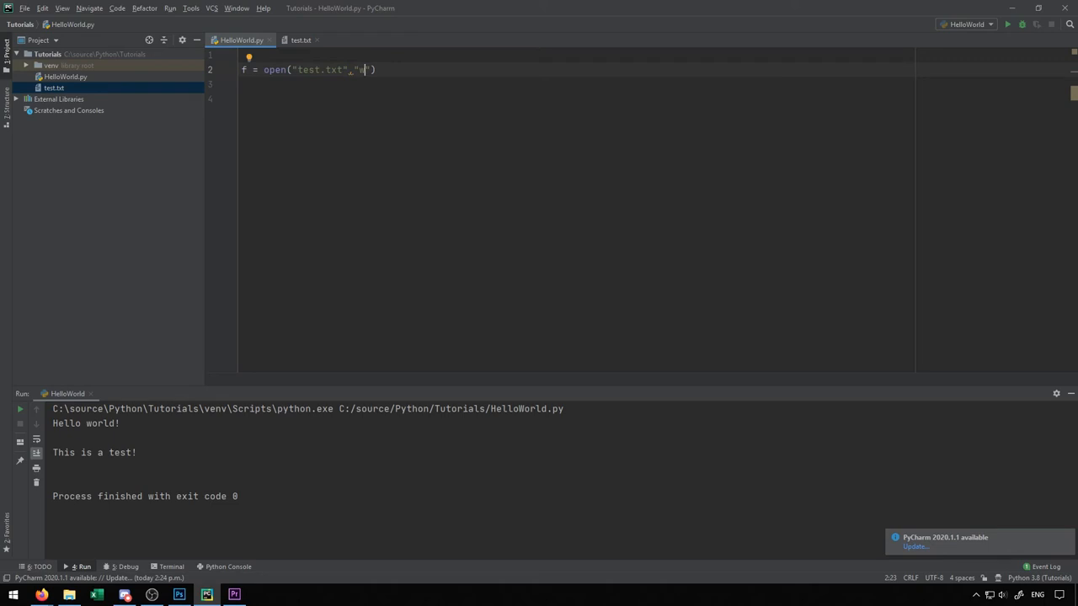
{"action": "left_click", "coordinate": [317, 40]}
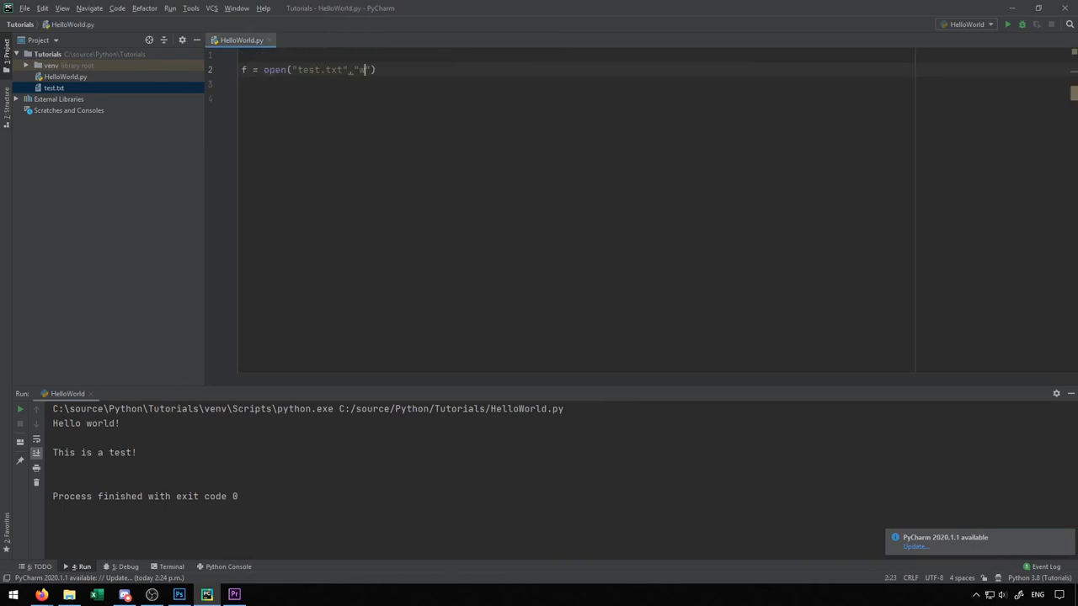
{"action": "type", "text": "f."}
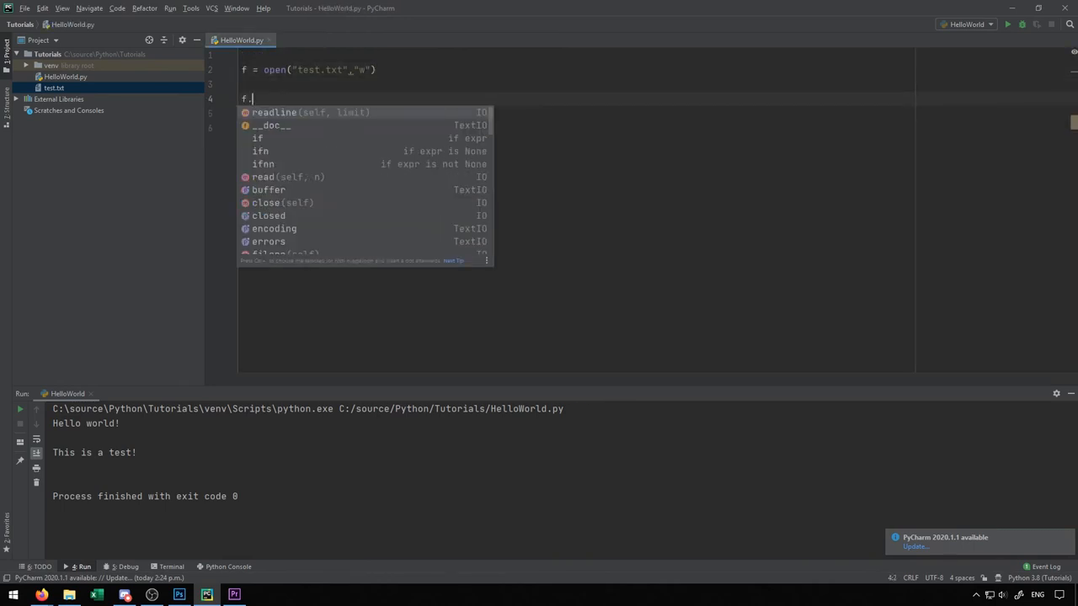
{"action": "type", "text": "write(\"\")"}
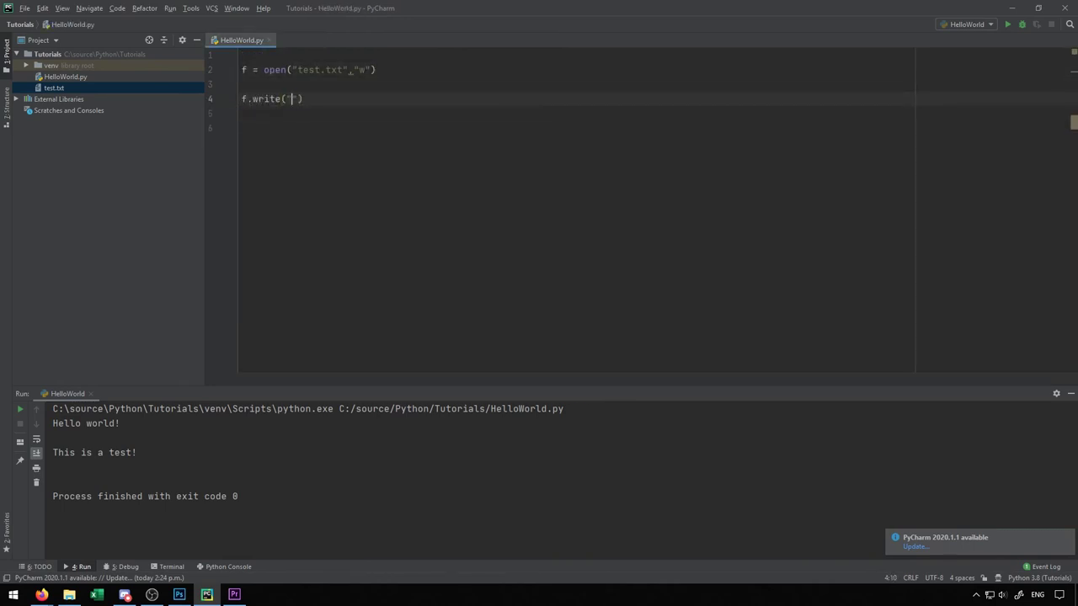
{"action": "type", "text": "Here is a"}
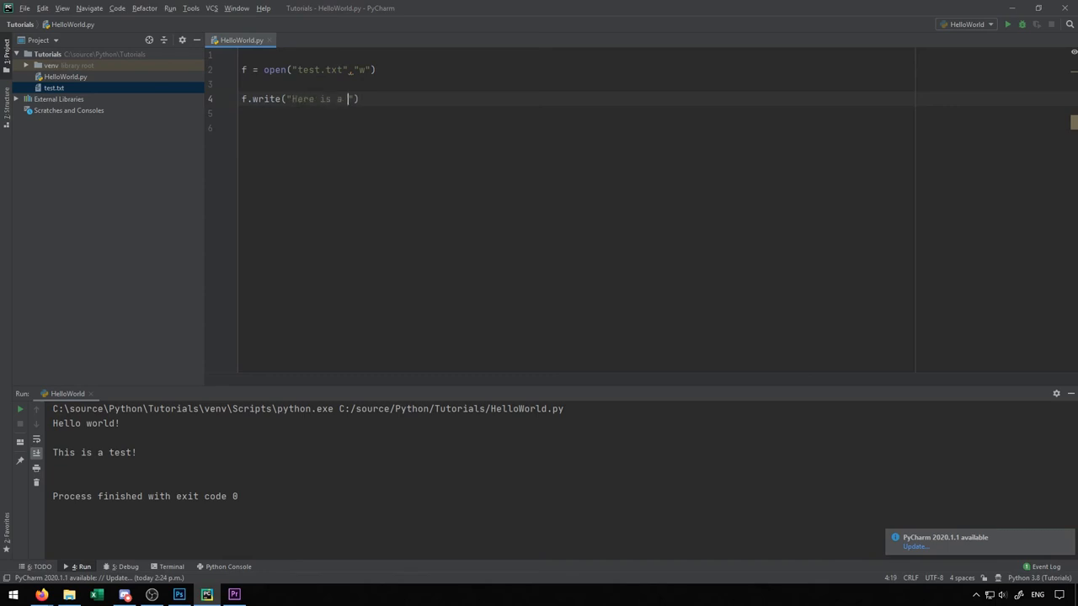
{"action": "type", "text": "test"}
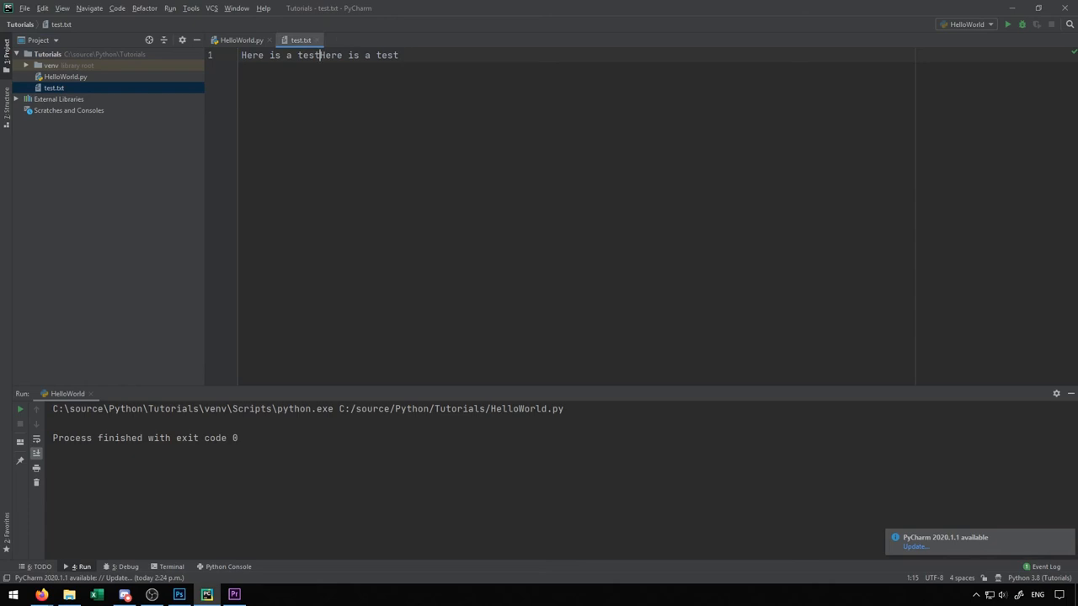
Switch to append mode with f.writelines("Here is a test"), run it, and start prefixing the string with \n.
{"action": "left_click", "coordinate": [242, 40]}
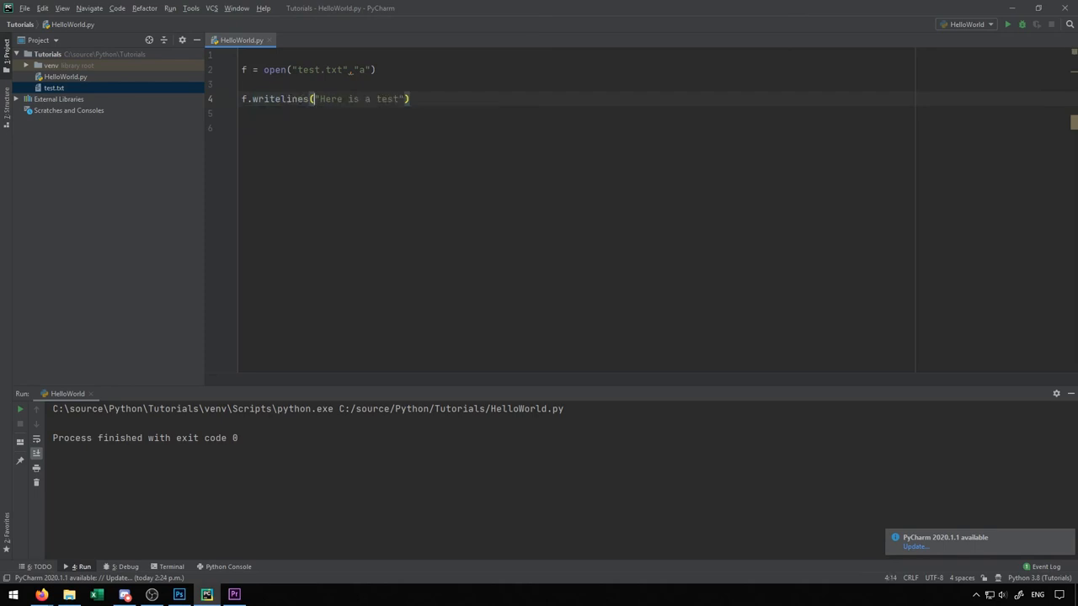
{"action": "right_click", "coordinate": [287, 84]}
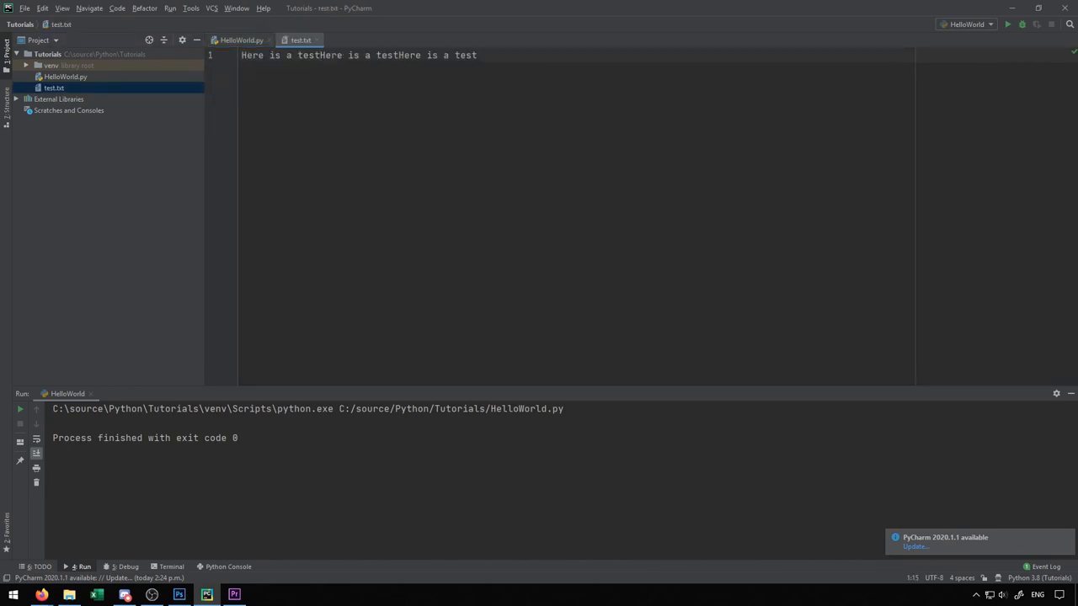
{"action": "left_click", "coordinate": [245, 40]}
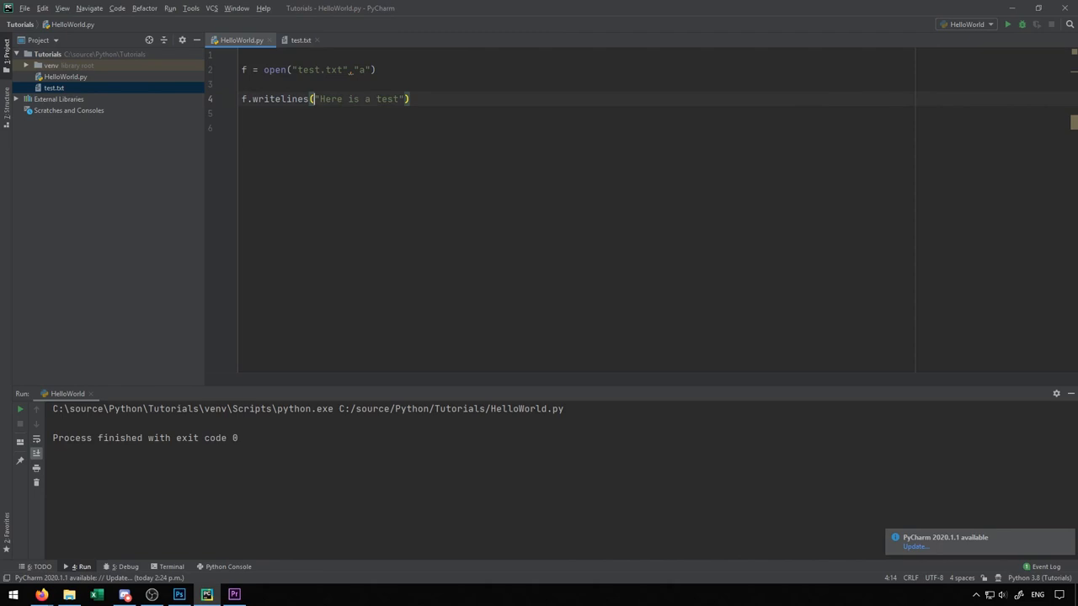
{"action": "type", "text": "\"\\n"}
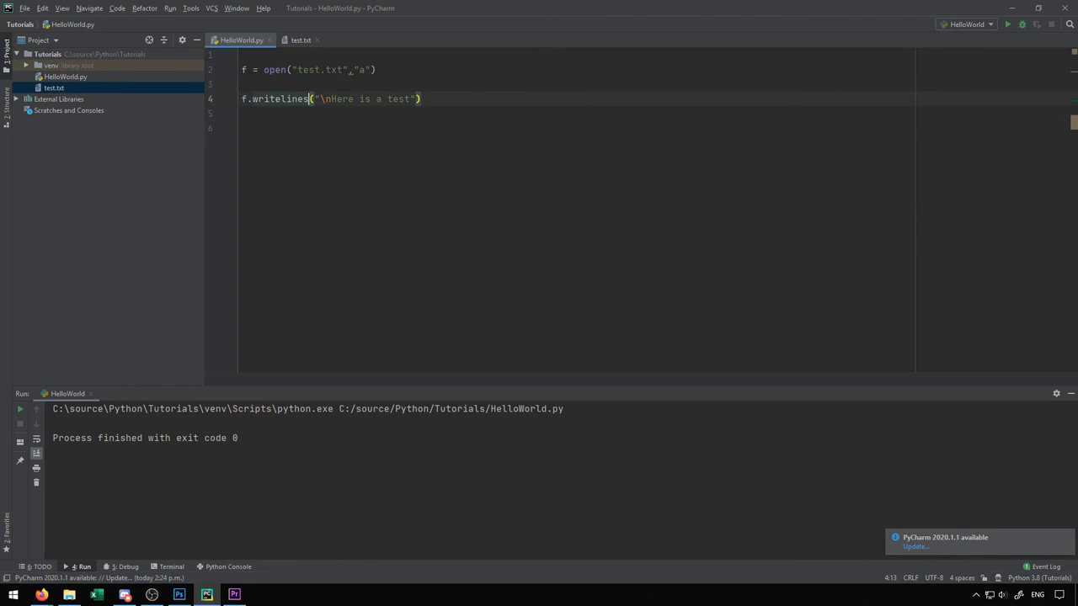
Run the newline-prefixed append, check test.txt, and end HelloWorld.py with f.close().
{"action": "type", "text": "f.wr"}
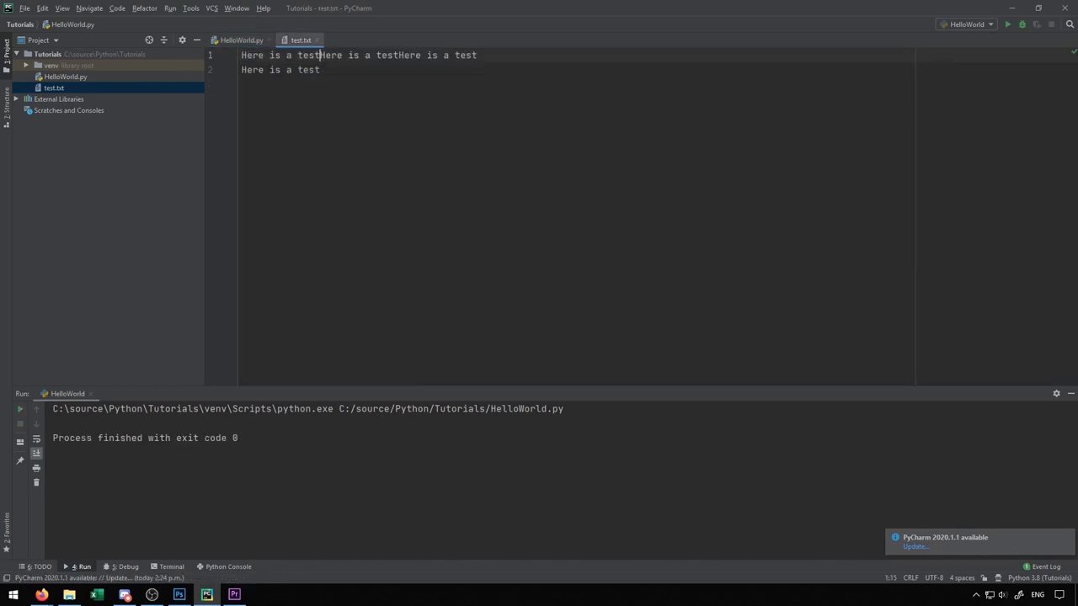
{"action": "left_click", "coordinate": [244, 40]}
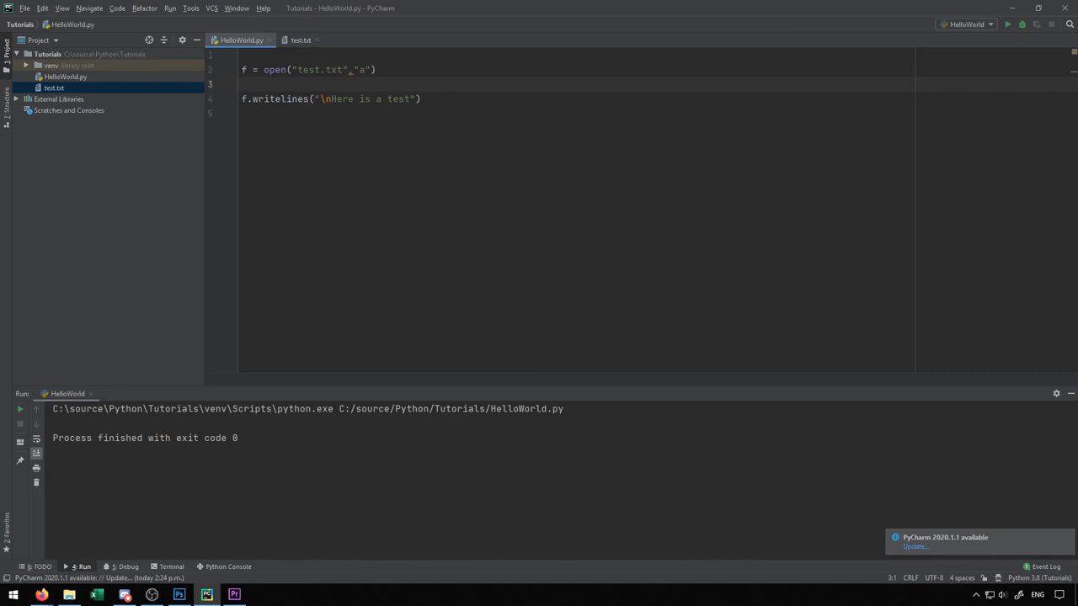
{"action": "type", "text": "f"}
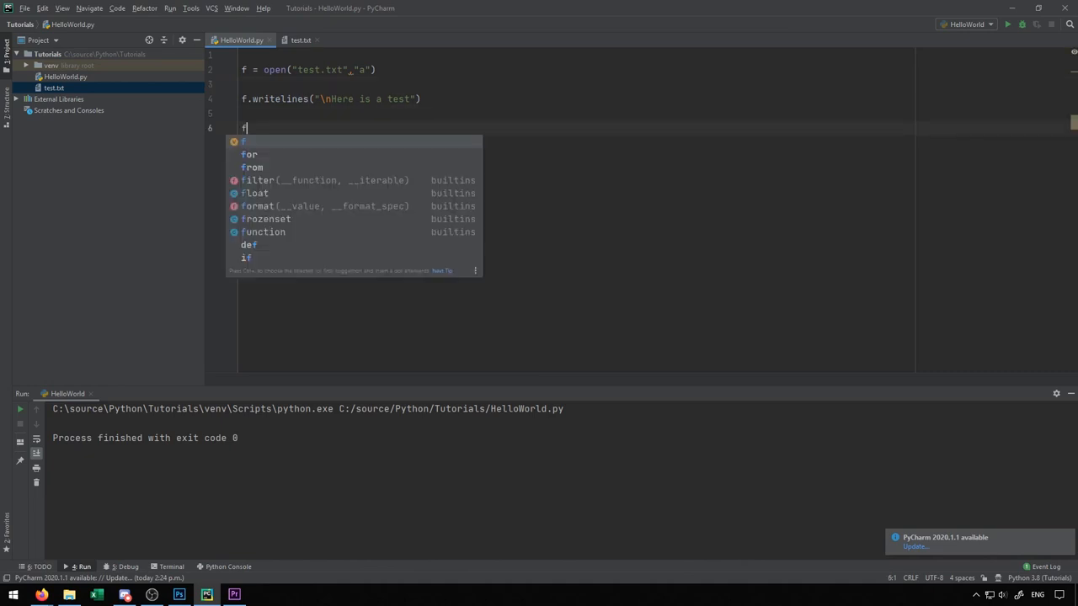
{"action": "type", "text": ".close()"}
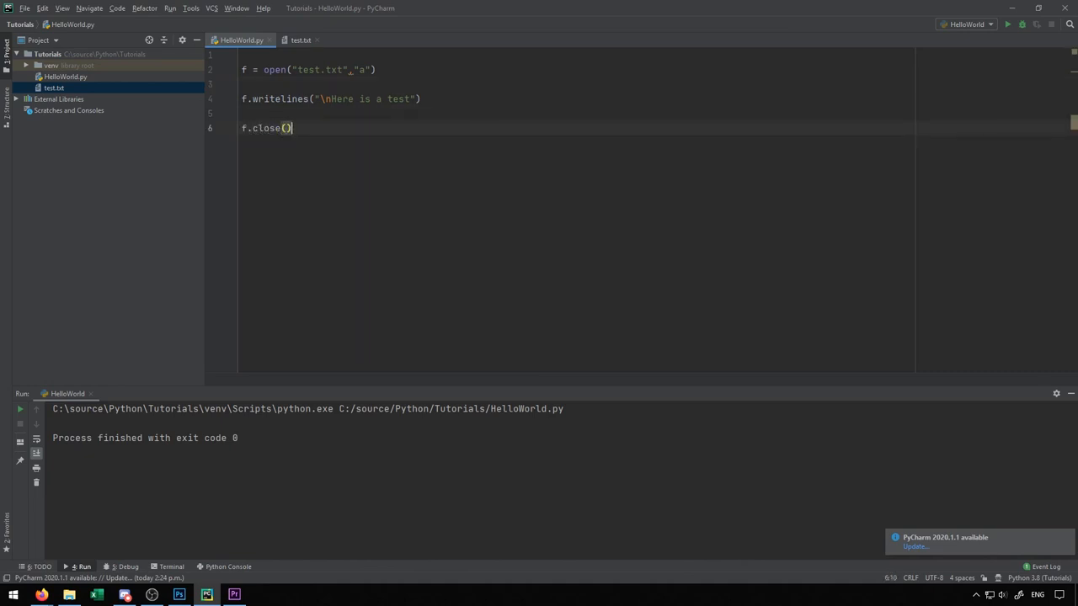